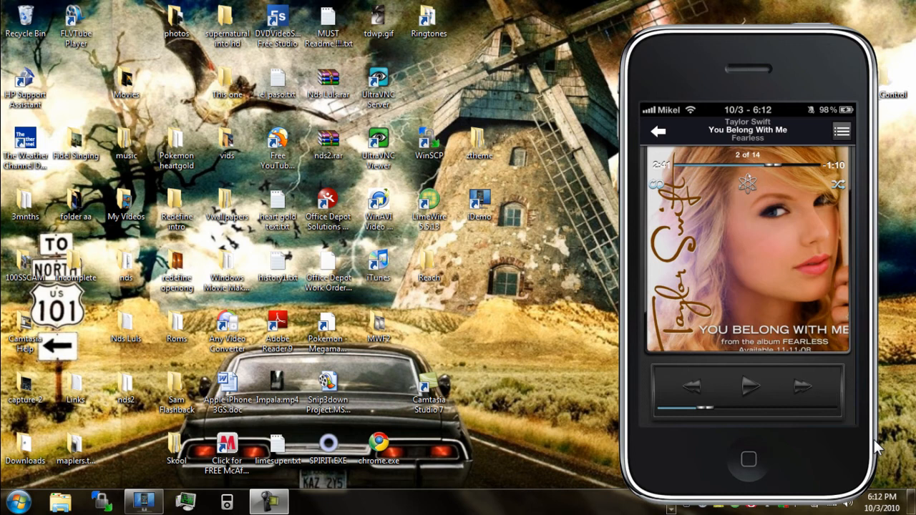
On the iPhone, navigate from Now Playing through Playlists and Artists to Korn's songs
left_click(657, 131)
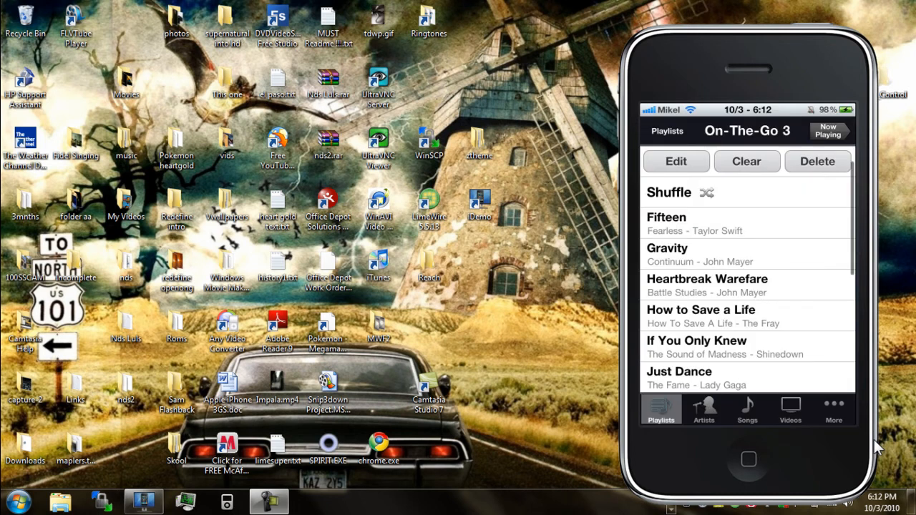
left_click(667, 130)
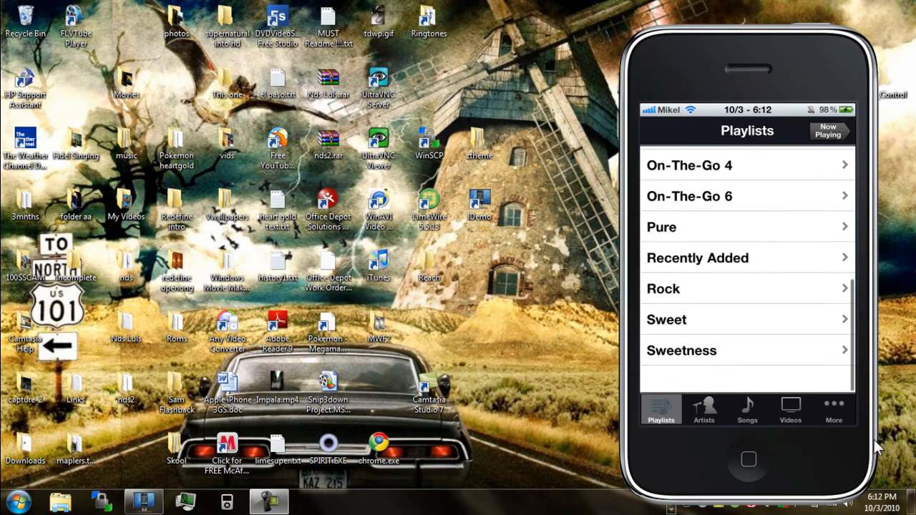
left_click(703, 410)
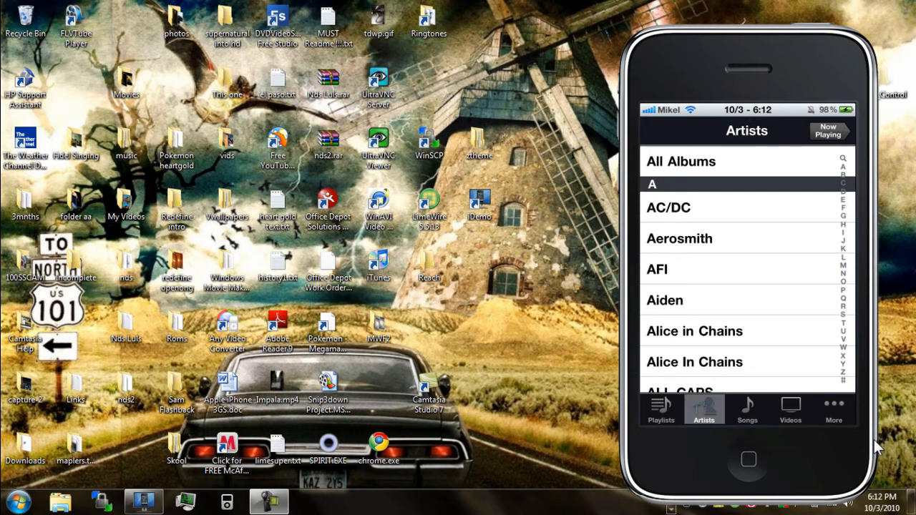
scroll("down", 3)
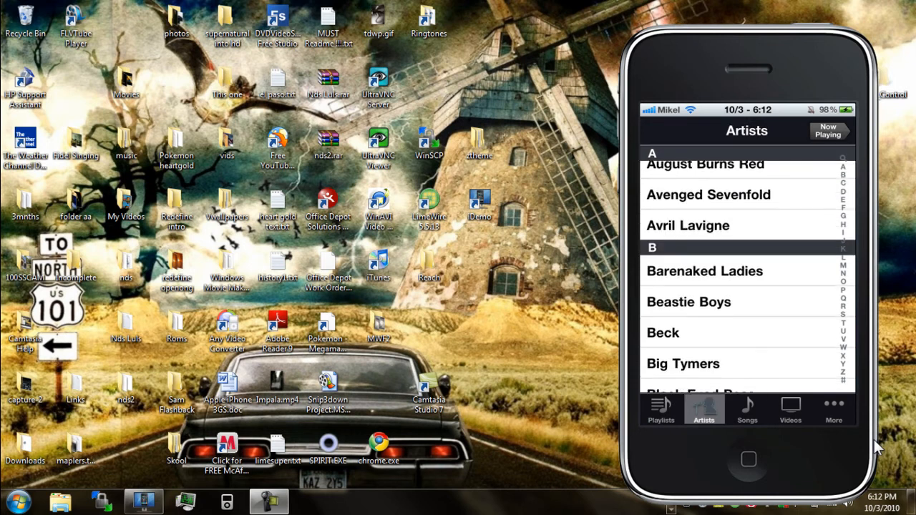
left_click(844, 248)
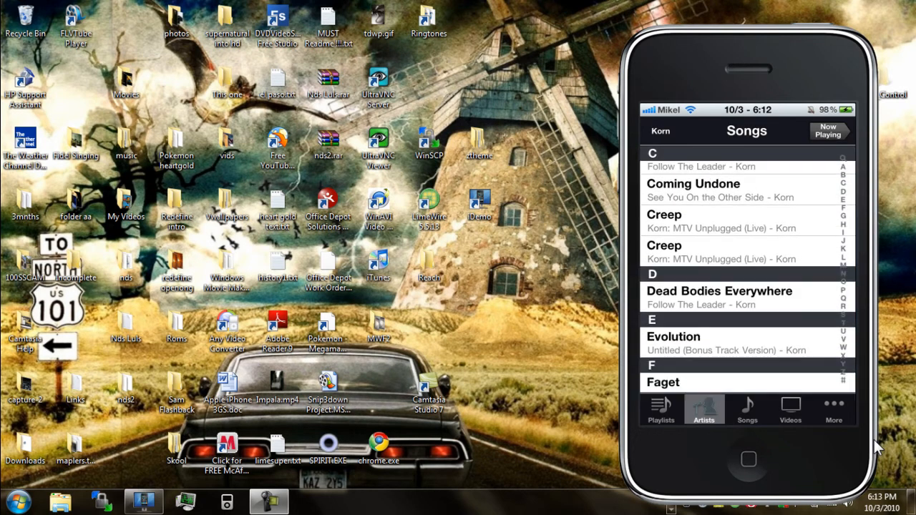
mouse_move(690, 185)
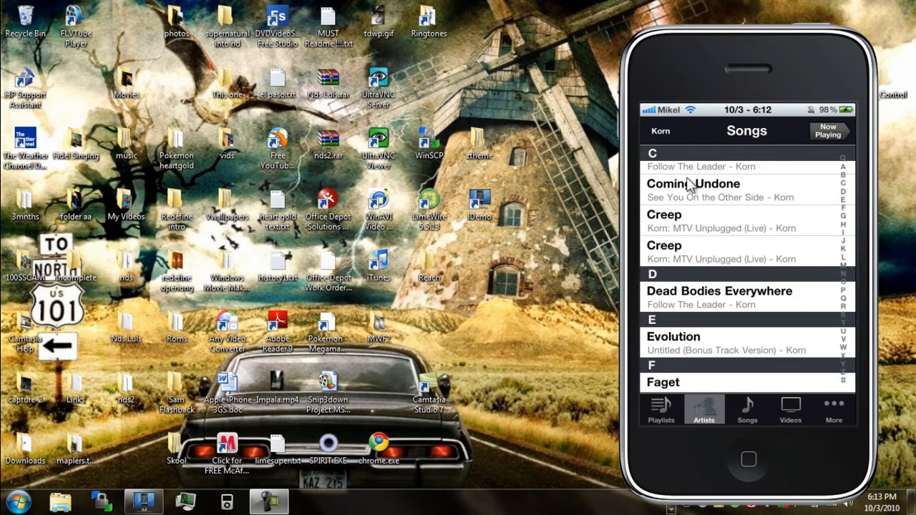
mouse_move(567, 299)
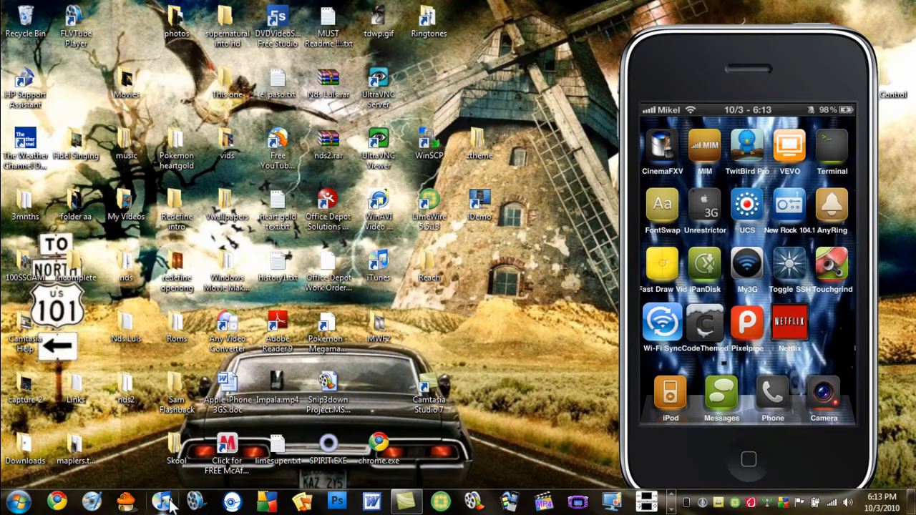
Launch iTunes and restore its window to sit beside the iPhone screen
left_click(163, 500)
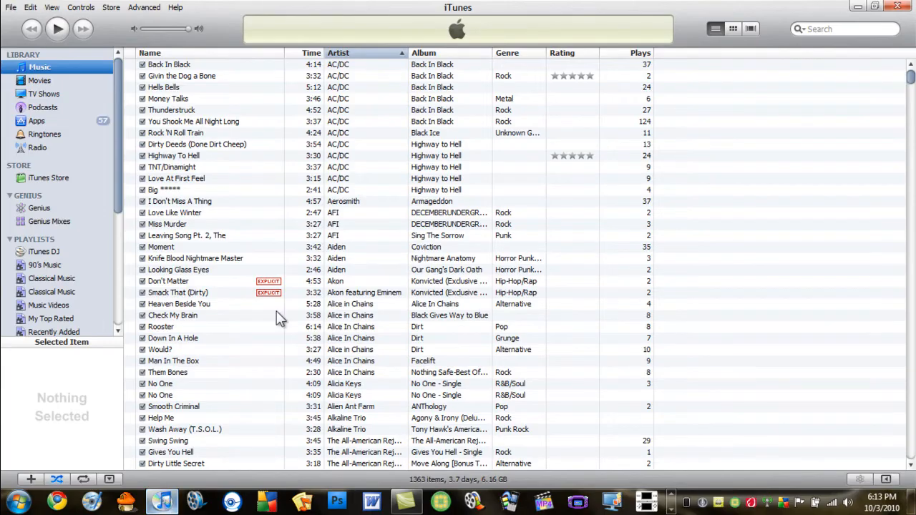
left_click(874, 6)
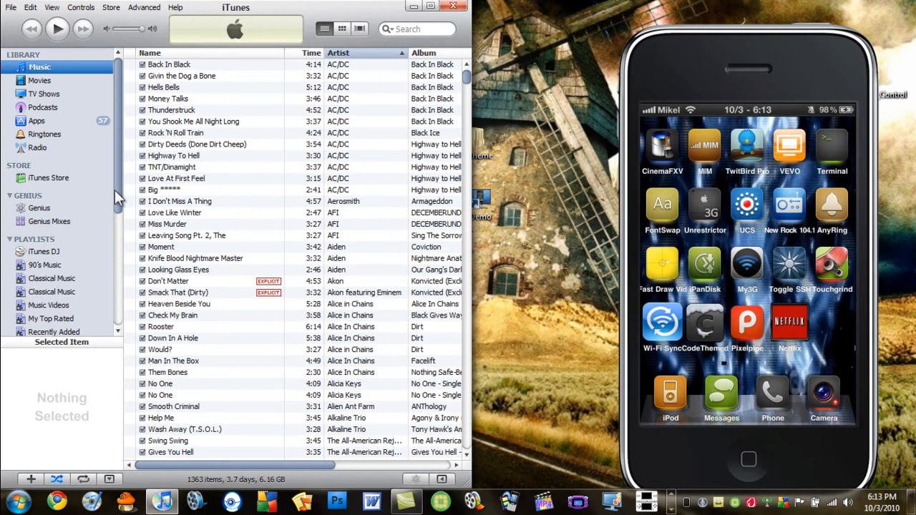
scroll("down", 3)
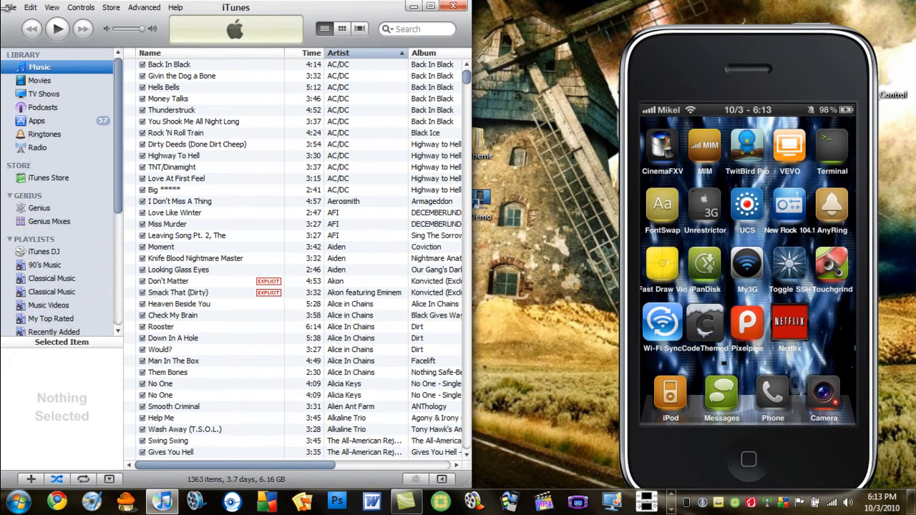
Browse the File, Edit, Controls and Store menus for a sync option
left_click(11, 8)
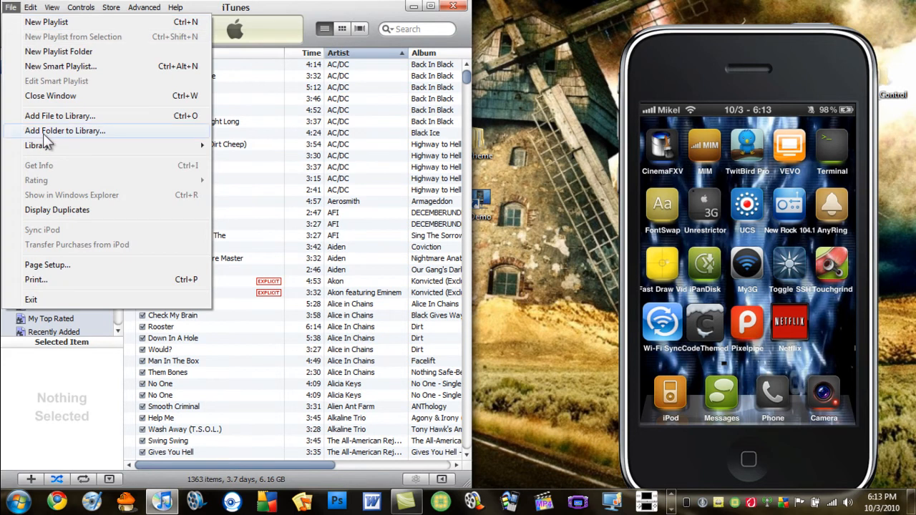
mouse_move(55, 245)
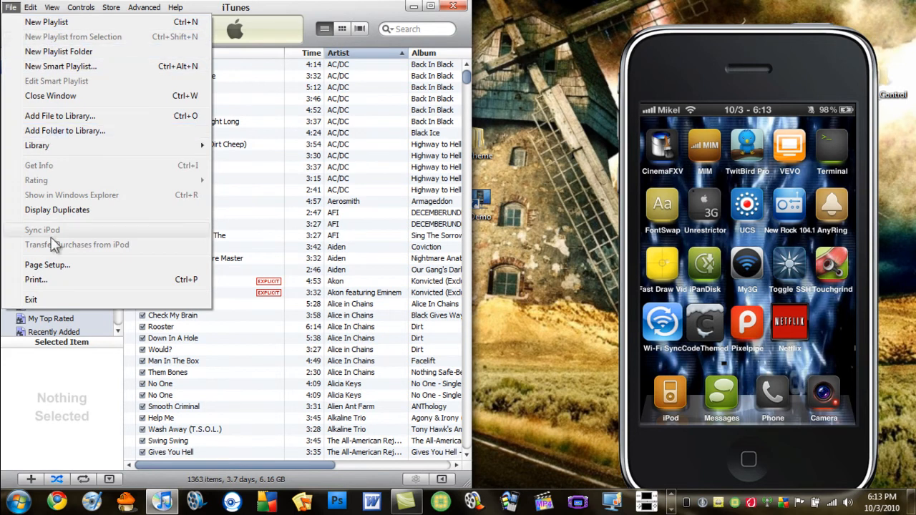
left_click(30, 8)
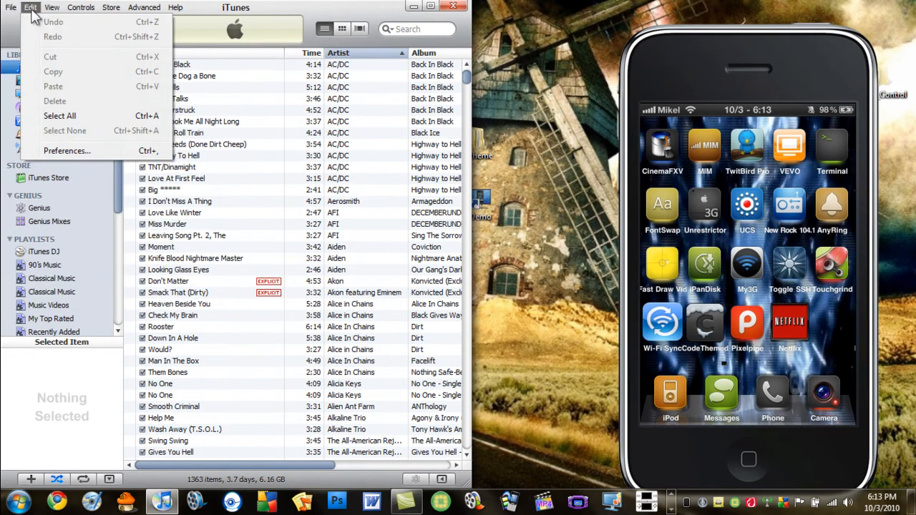
left_click(80, 7)
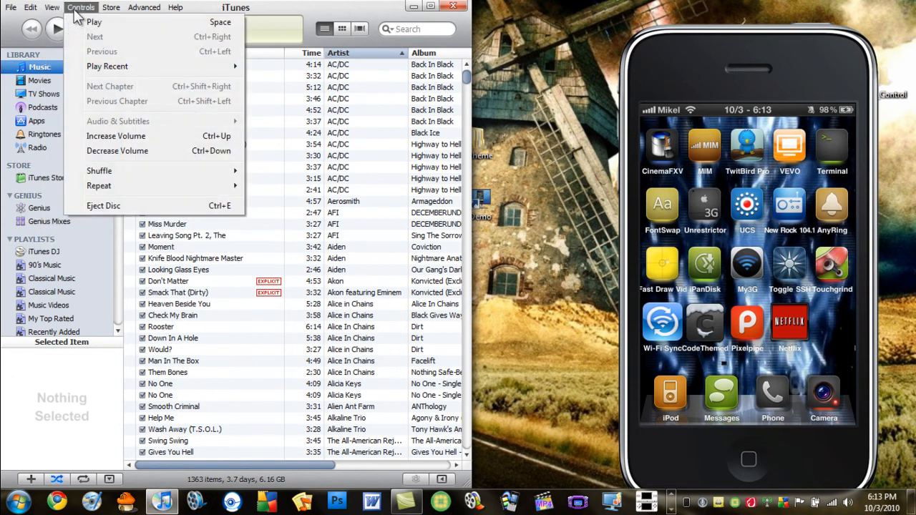
left_click(110, 7)
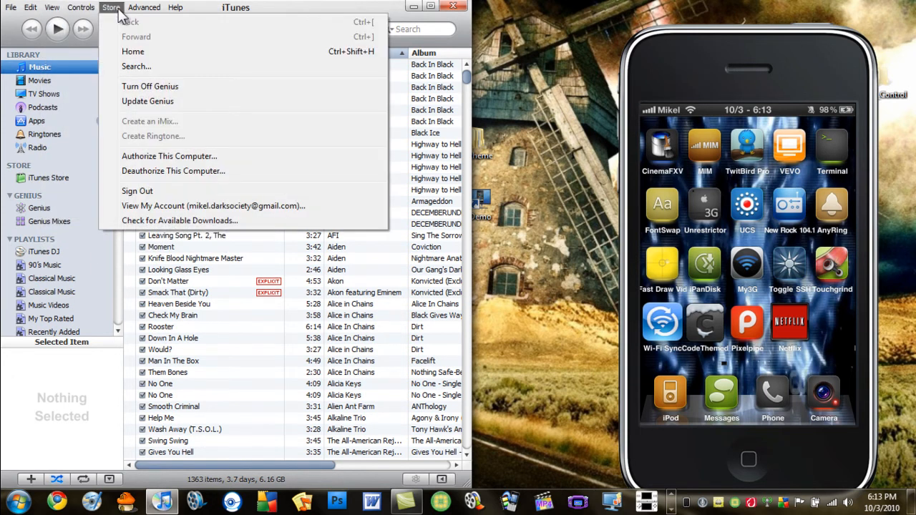
left_click(143, 7)
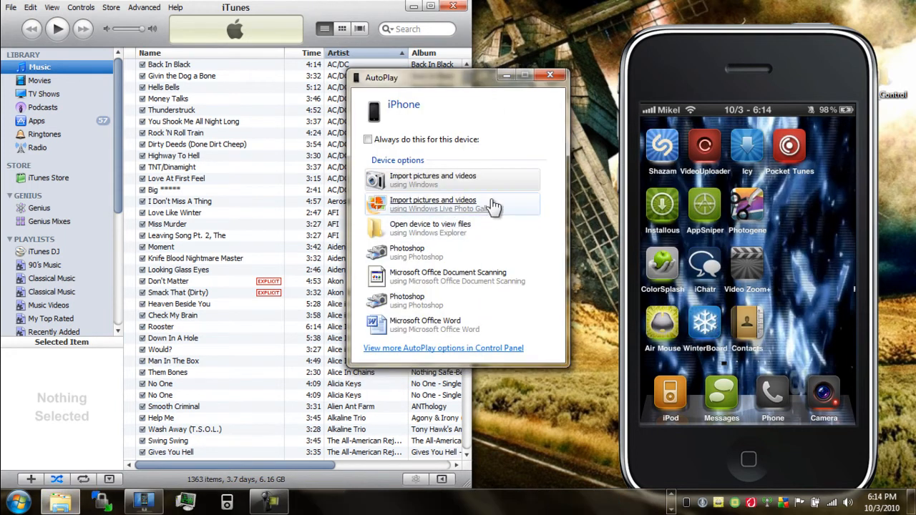
mouse_move(498, 367)
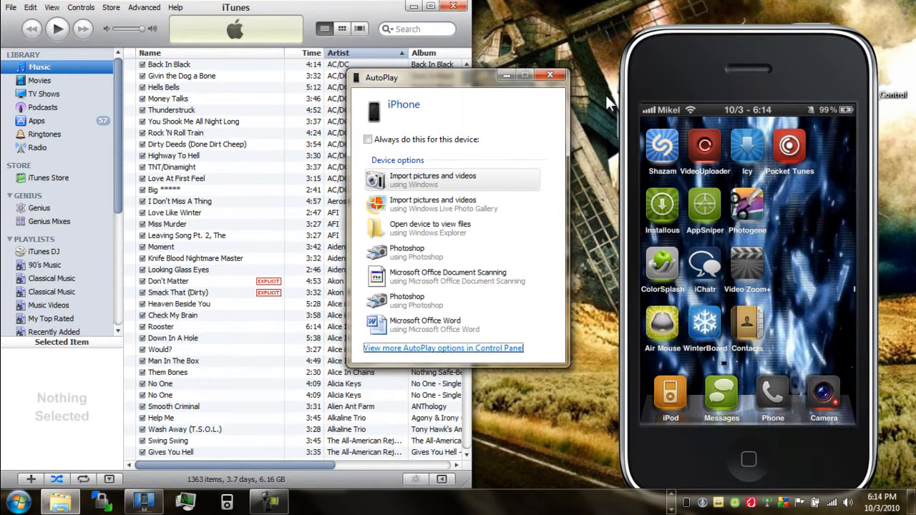
mouse_move(476, 256)
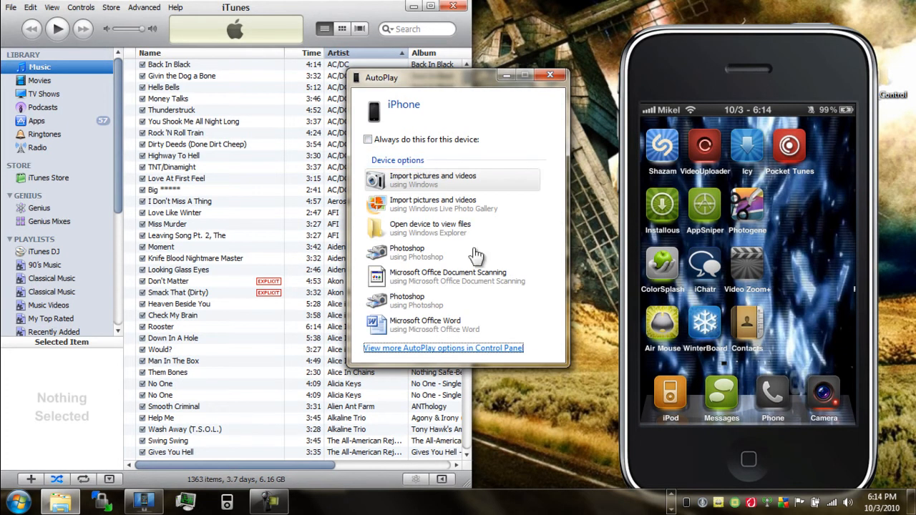
mouse_move(549, 75)
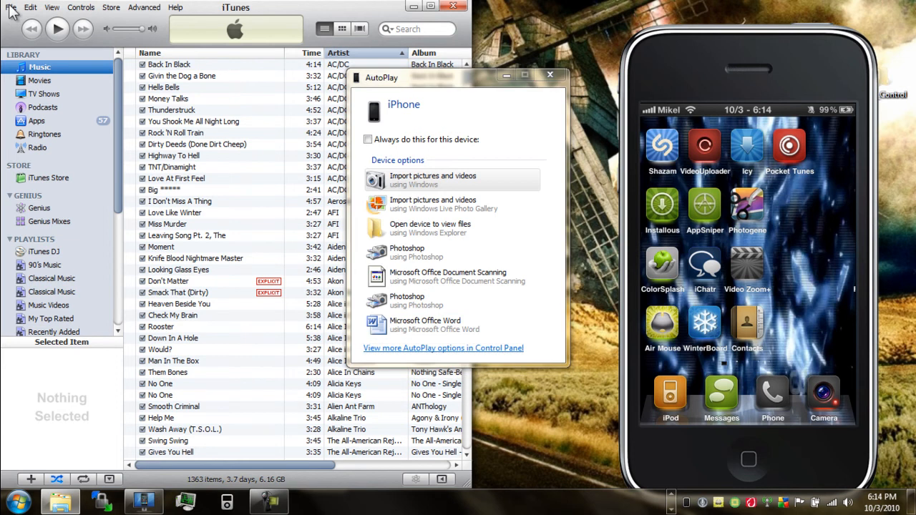
Dismiss the AutoPlay prompt by bringing iTunes back to the front
left_click(11, 7)
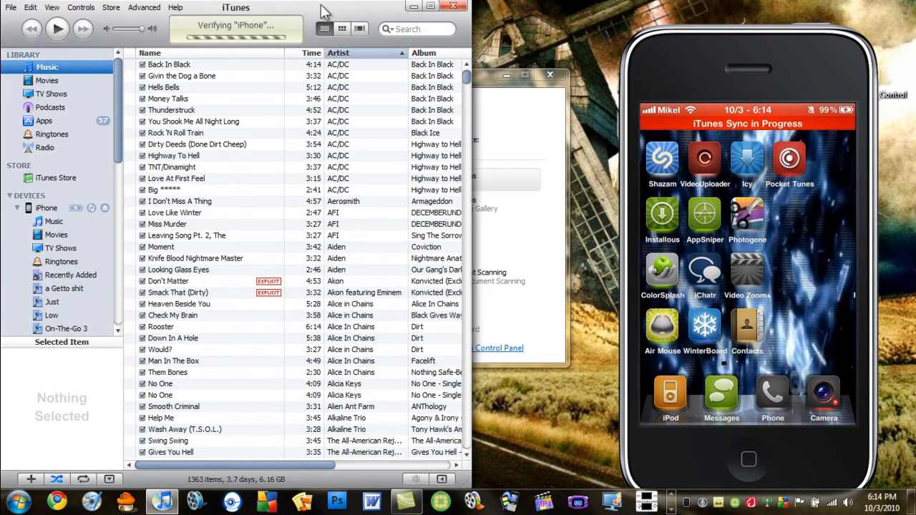
mouse_move(169, 157)
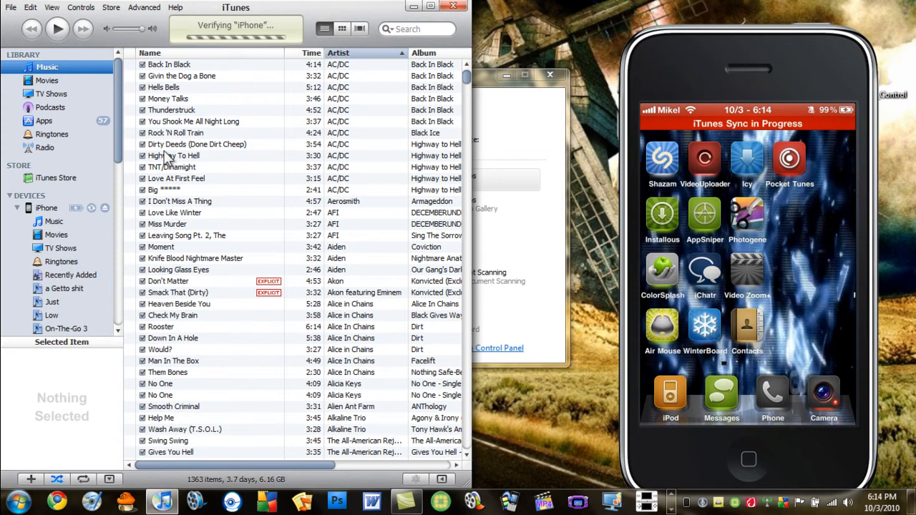
left_click(54, 221)
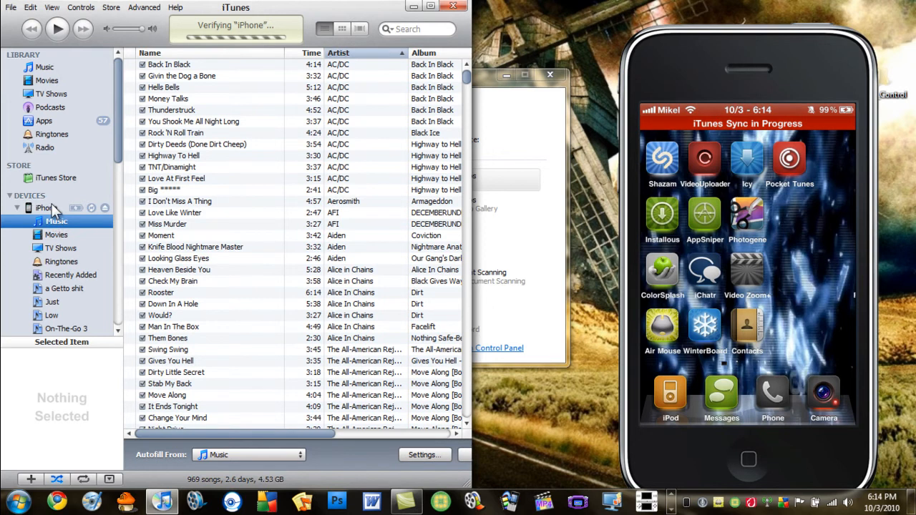
left_click(48, 207)
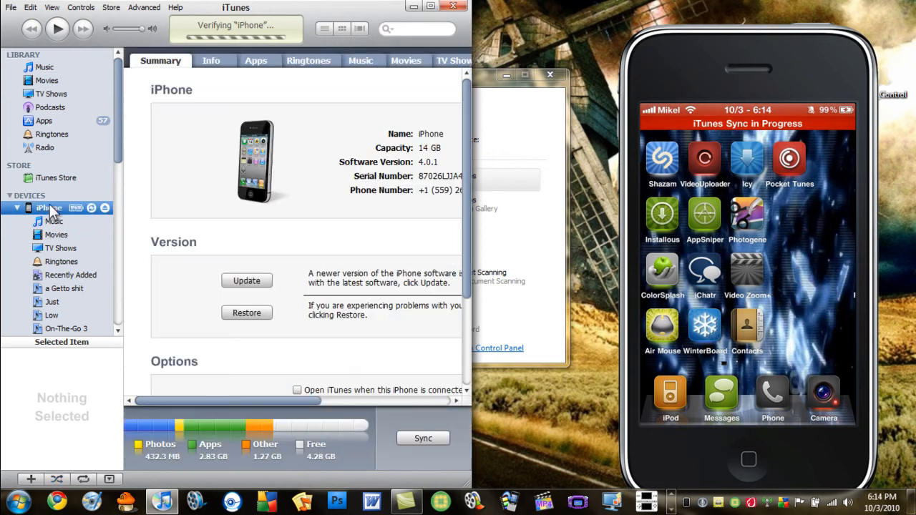
mouse_move(464, 152)
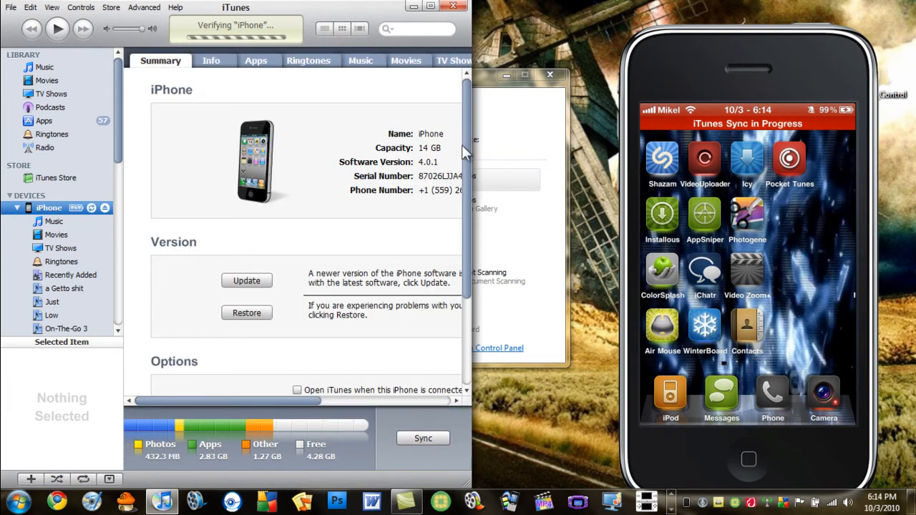
scroll("down", 3)
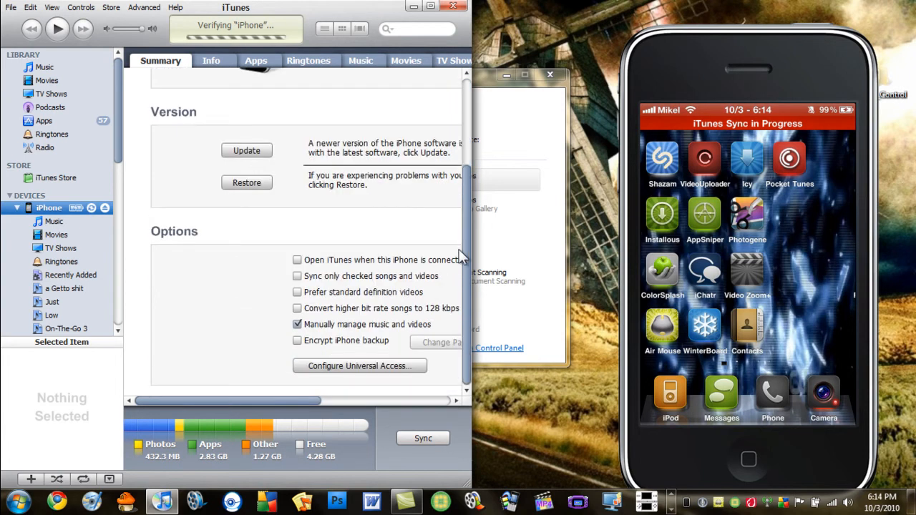
mouse_move(322, 337)
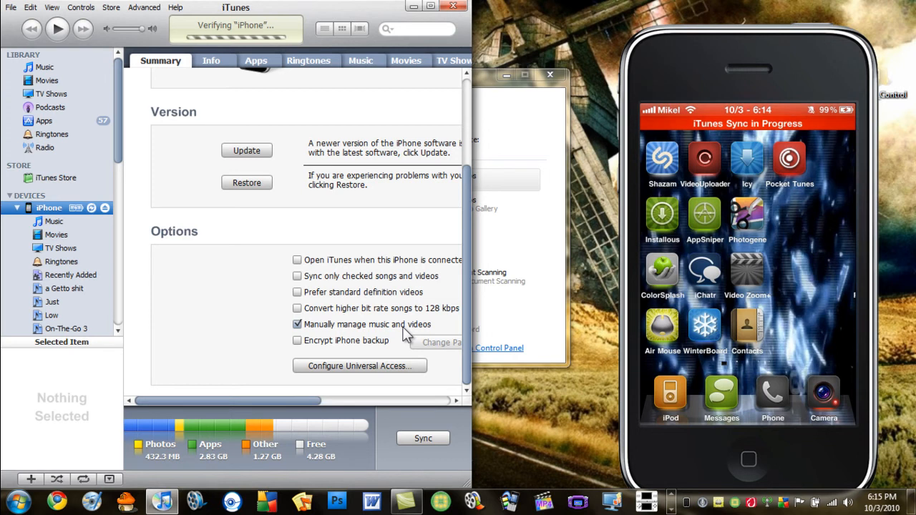
mouse_move(64, 228)
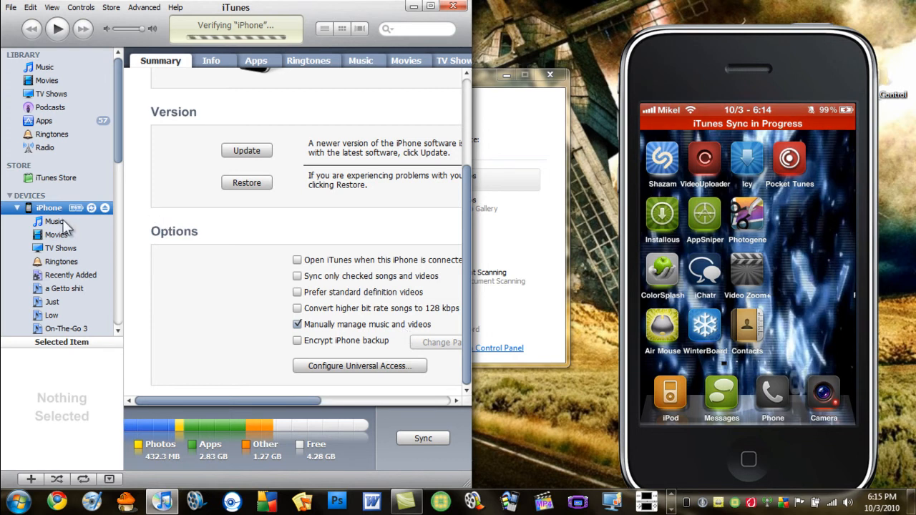
left_click(54, 221)
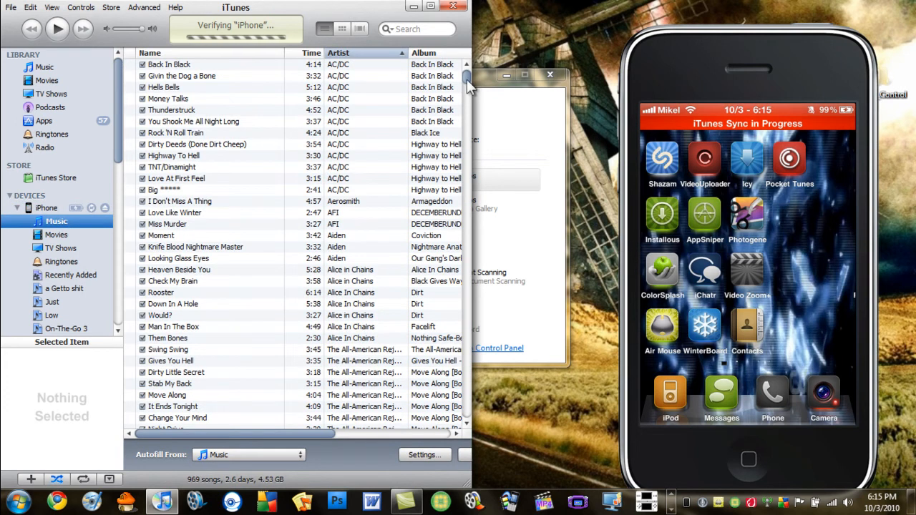
Scroll the iPhone's Music list down to the Korn tracks and 'Comming Undone'
scroll("down", 3)
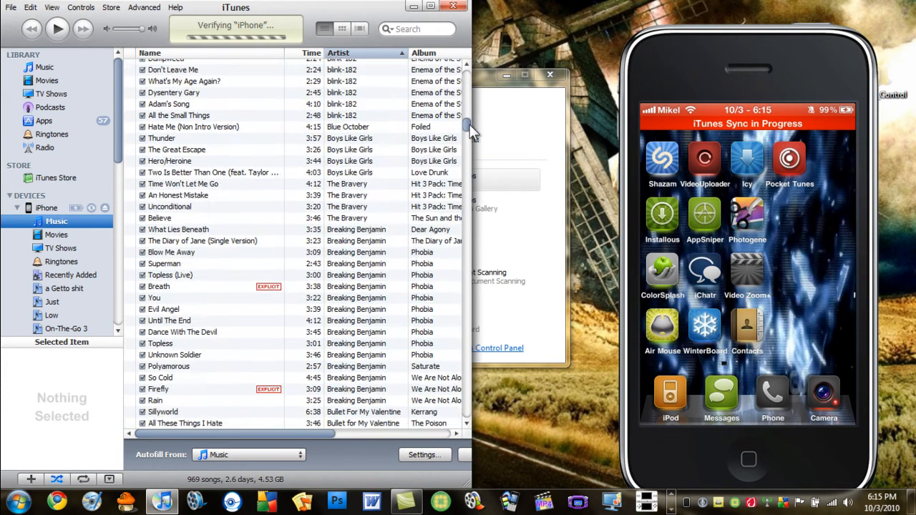
scroll("down", 3)
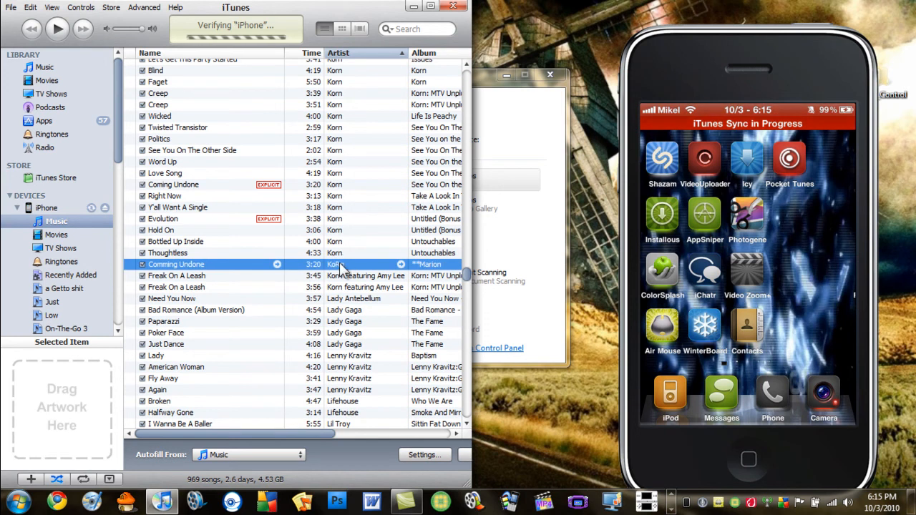
mouse_move(340, 272)
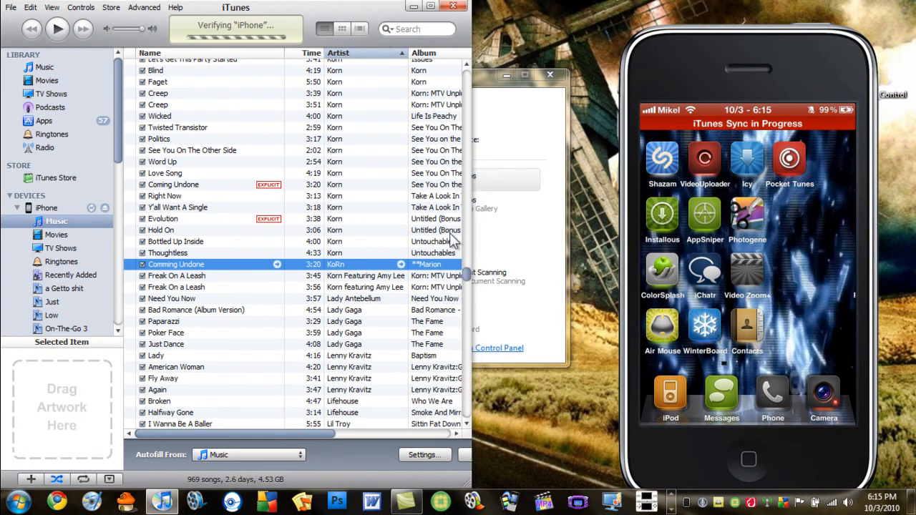
double_click(175, 264)
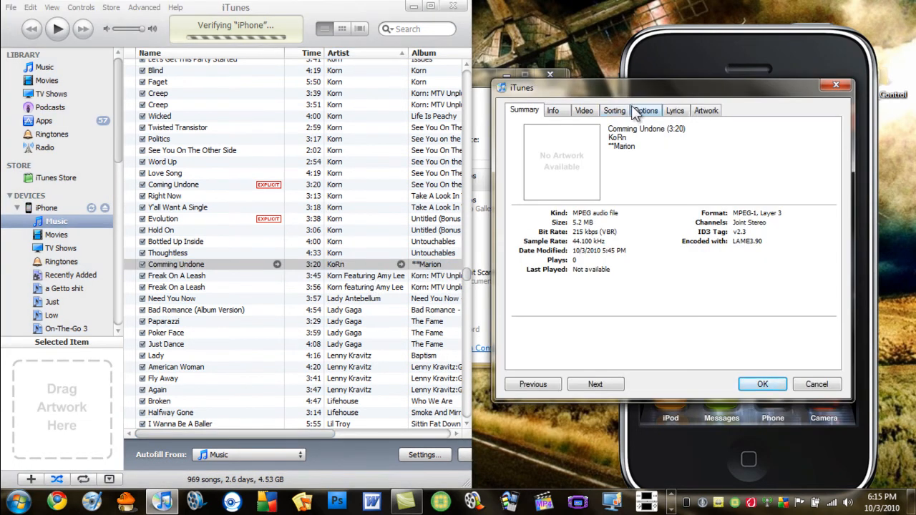
left_click(645, 110)
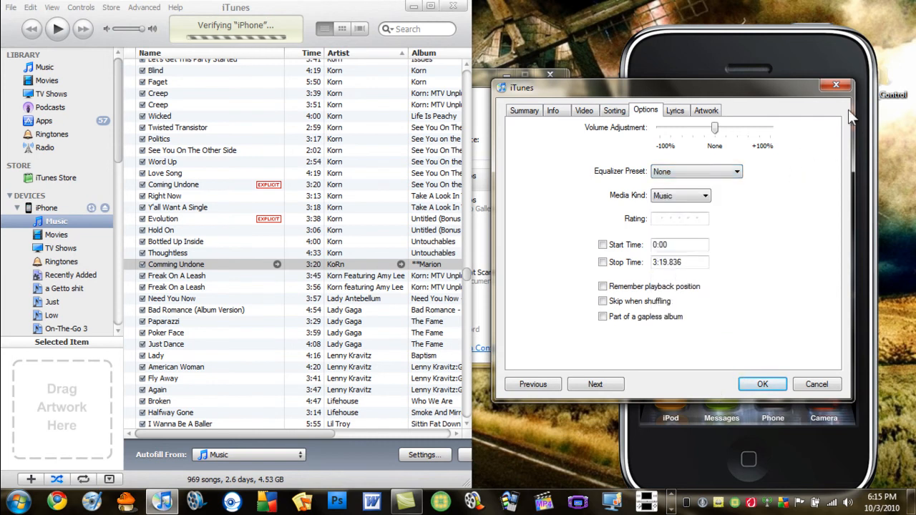
left_click(762, 385)
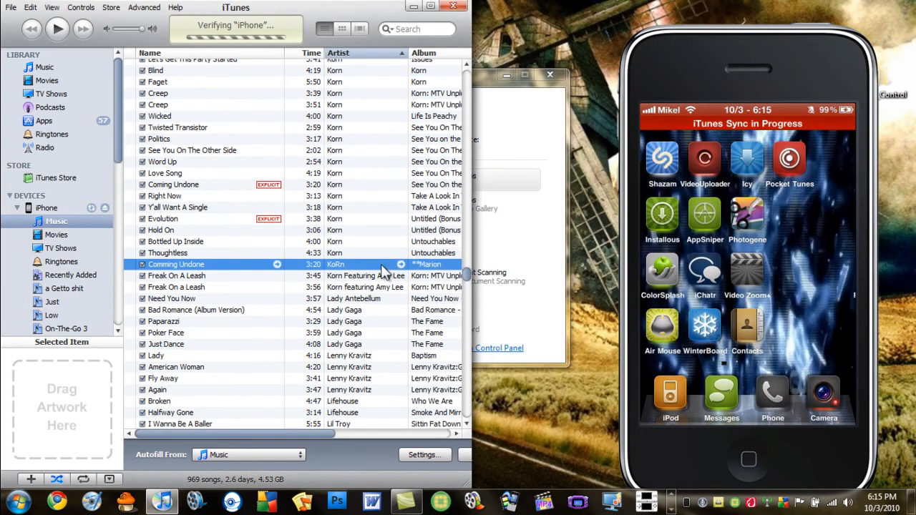
Delete 'Comming Undone' from the iPhone and confirm the removal
right_click(176, 264)
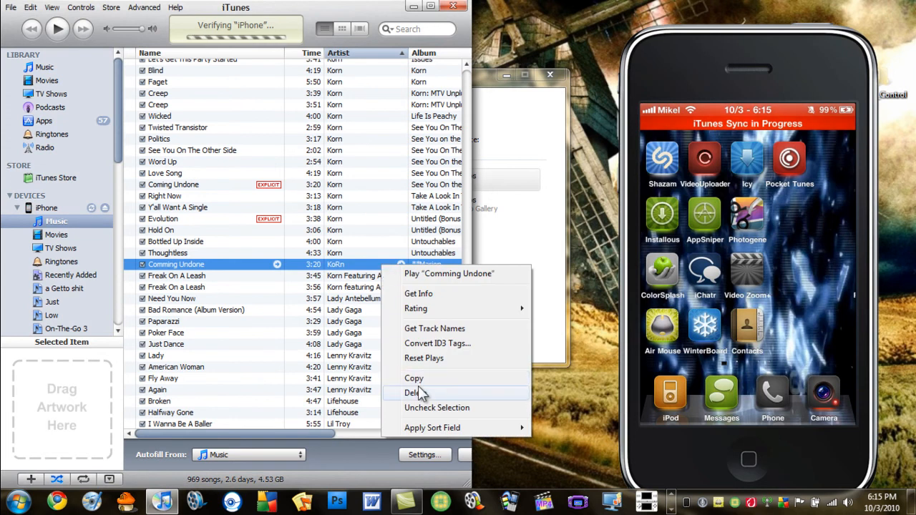
left_click(416, 393)
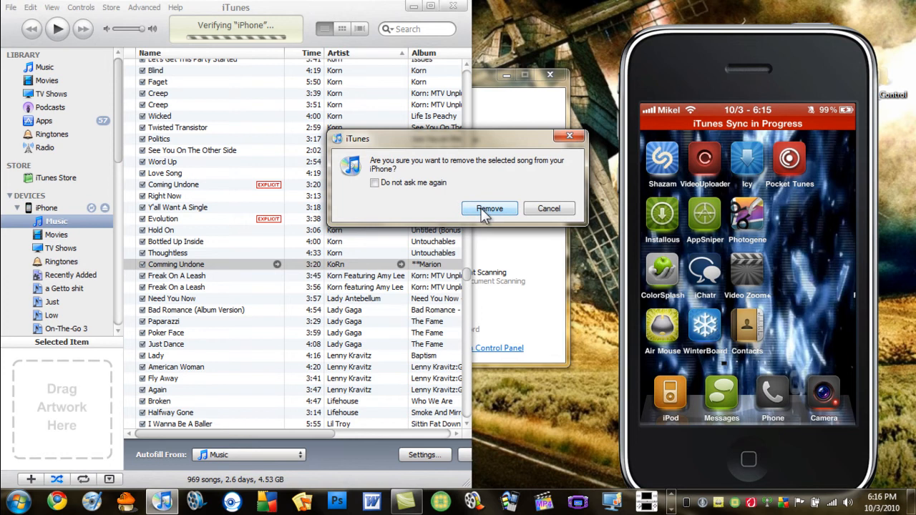
left_click(489, 209)
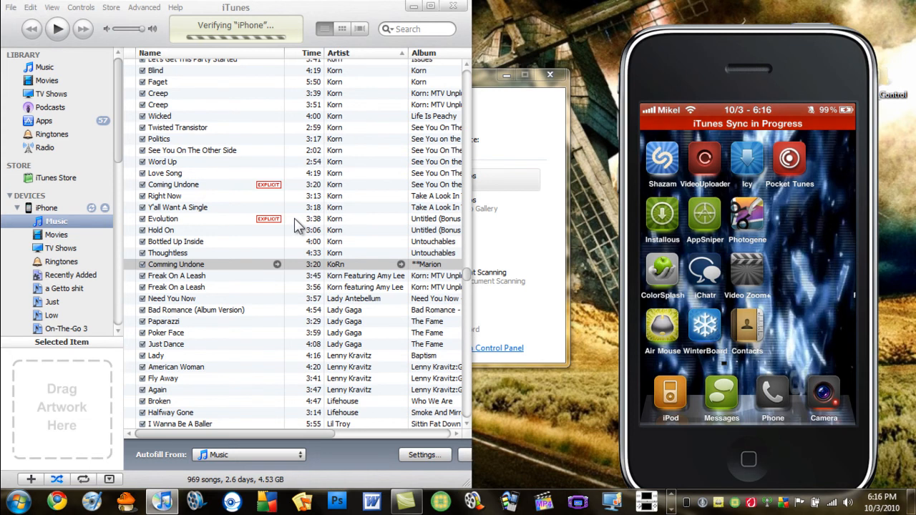
mouse_move(558, 61)
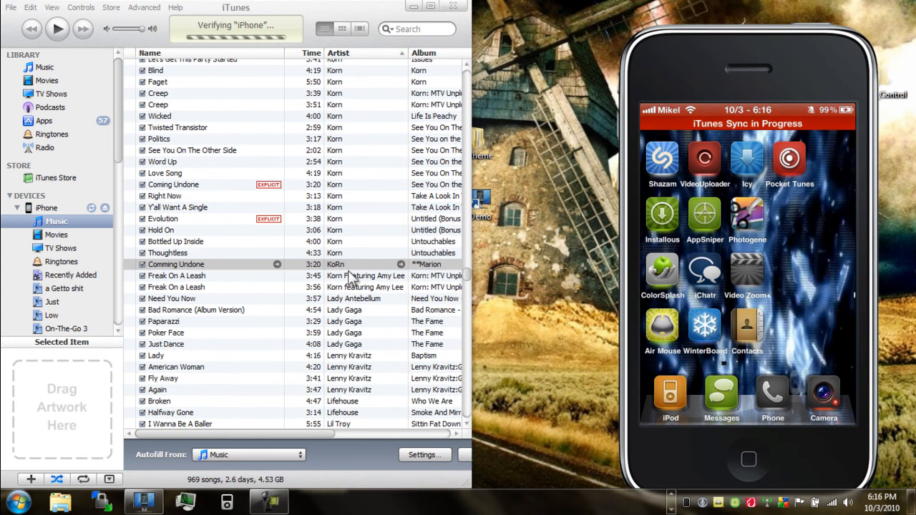
mouse_move(365, 483)
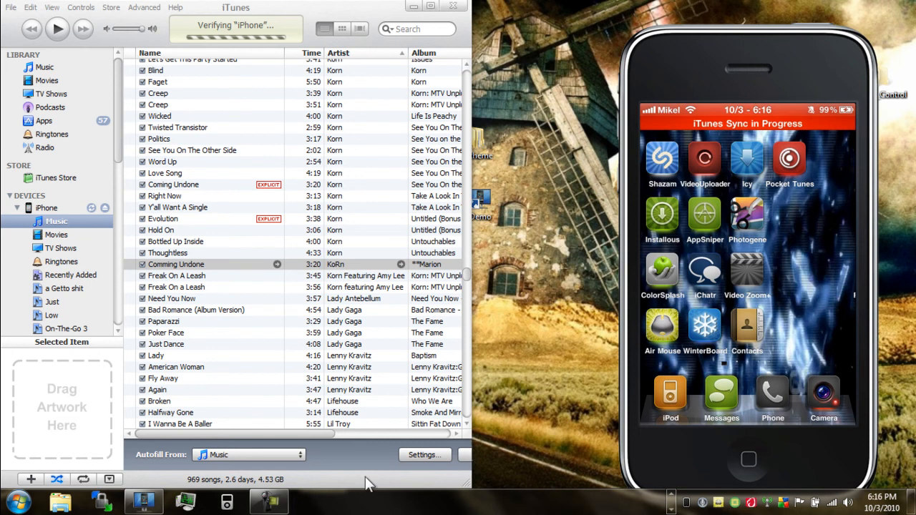
mouse_move(261, 276)
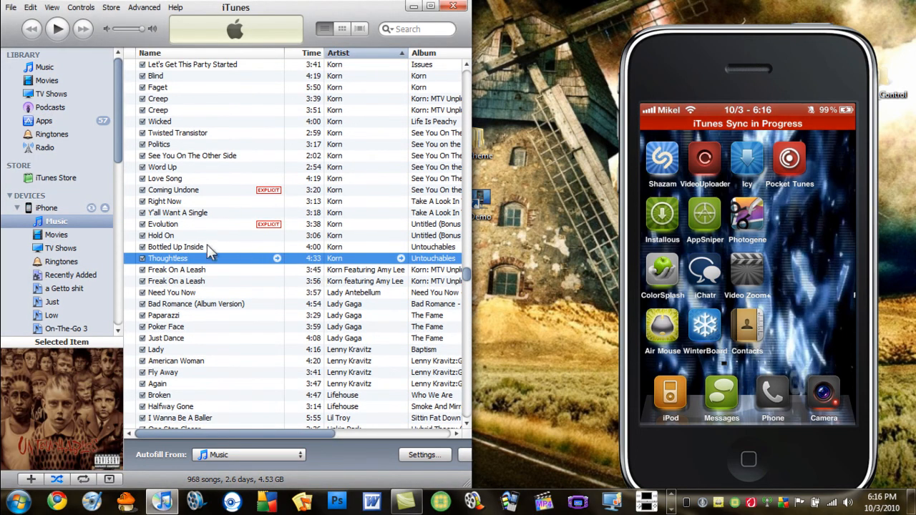
mouse_move(243, 278)
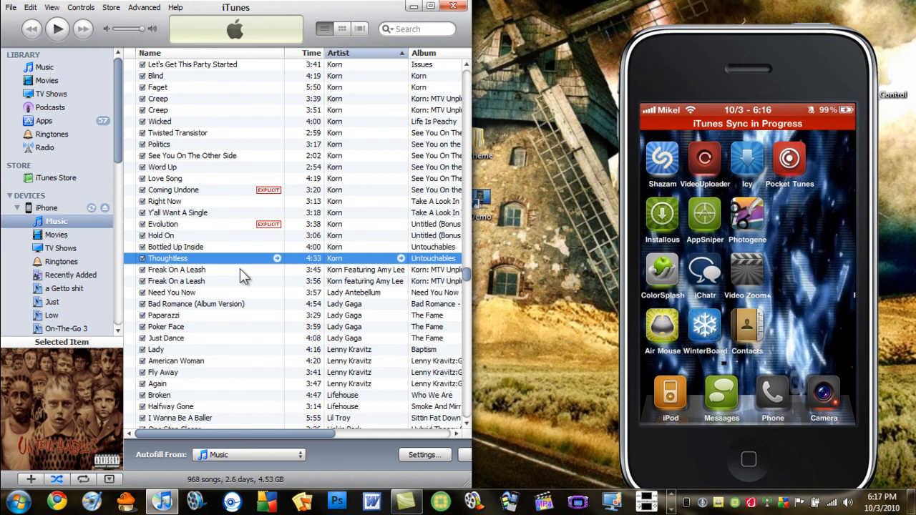
mouse_move(496, 272)
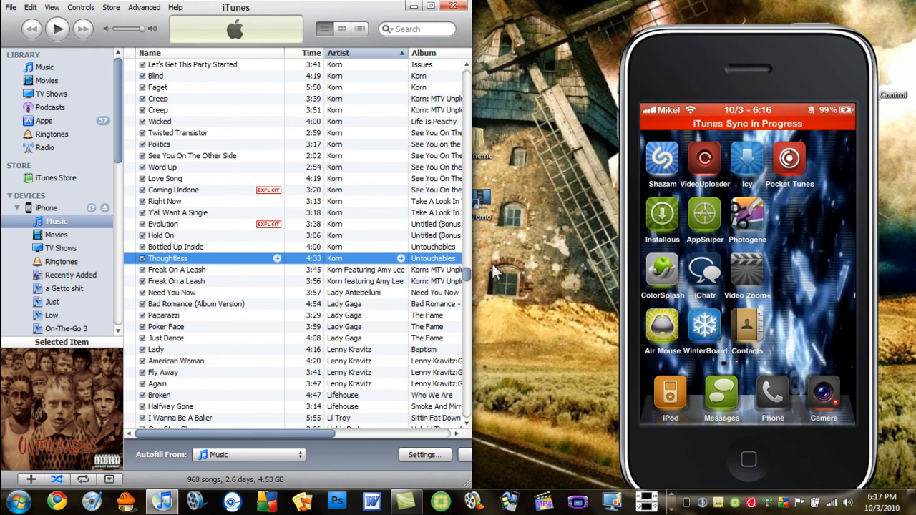